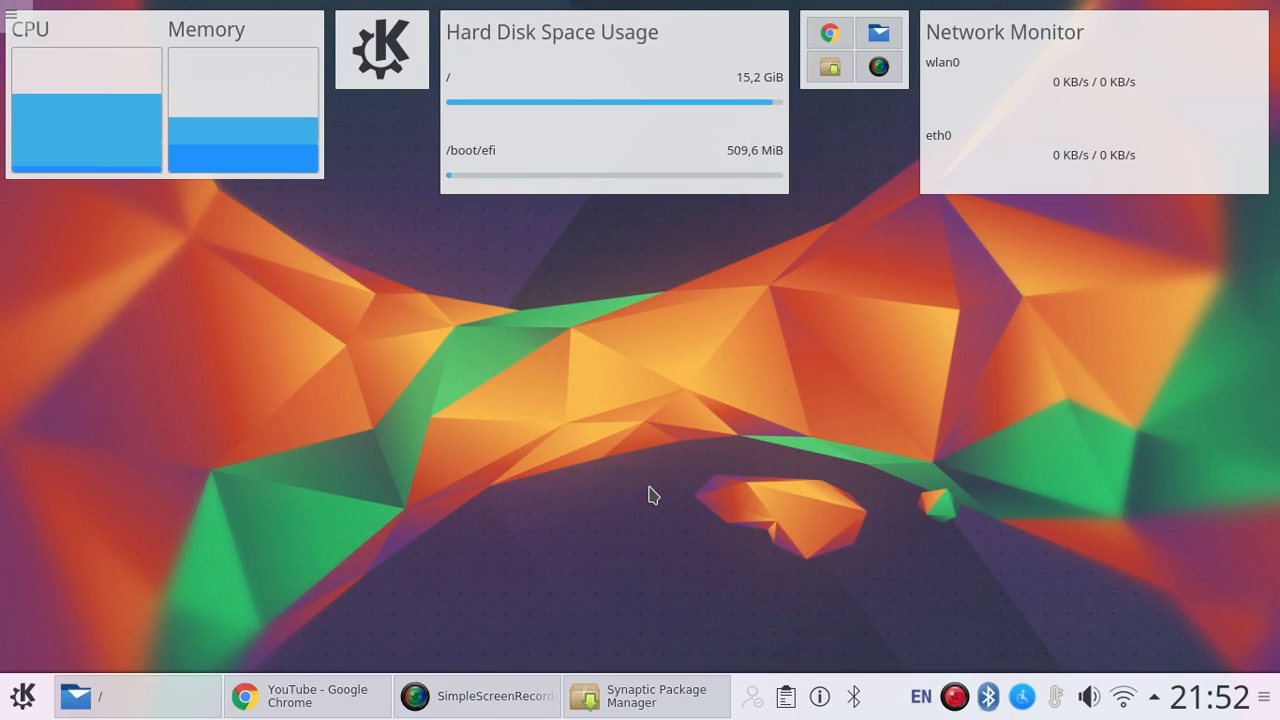
{"action": "mouse_move", "coordinate": [716, 508]}
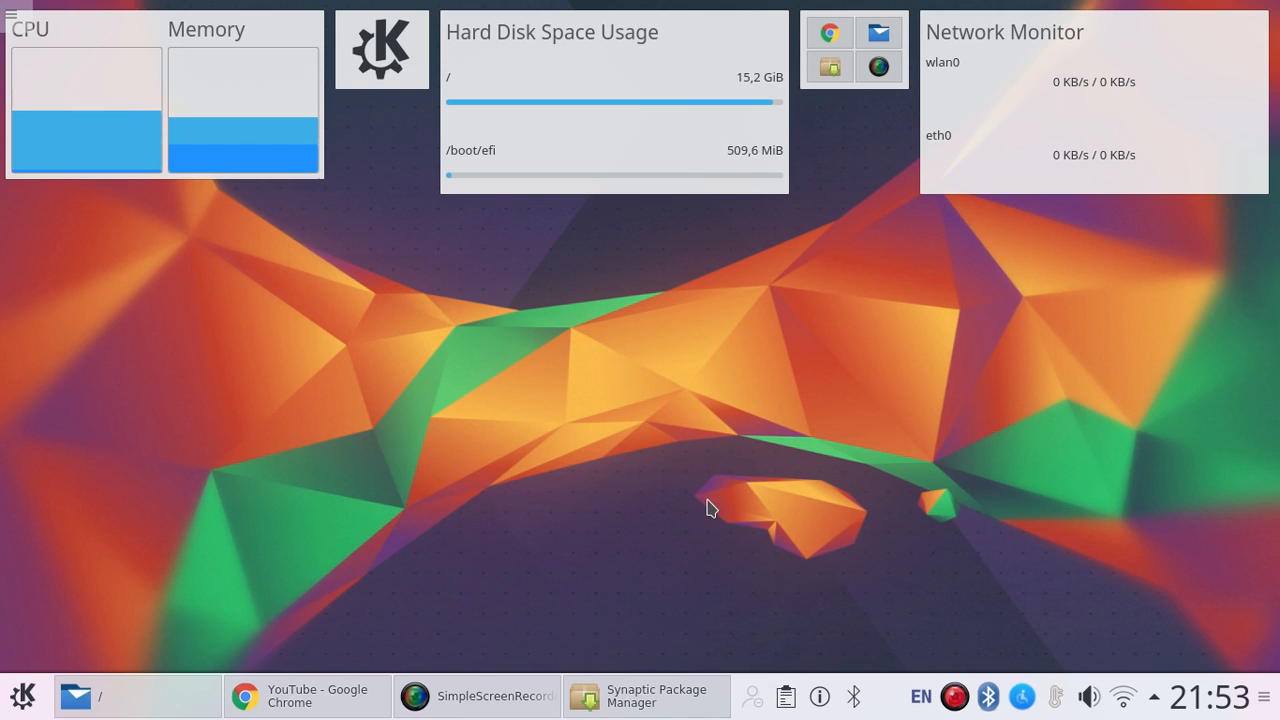
Step: Search the KDE launcher for 'synaptic' and launch Synaptic Package Manager
{"action": "left_click", "coordinate": [22, 696]}
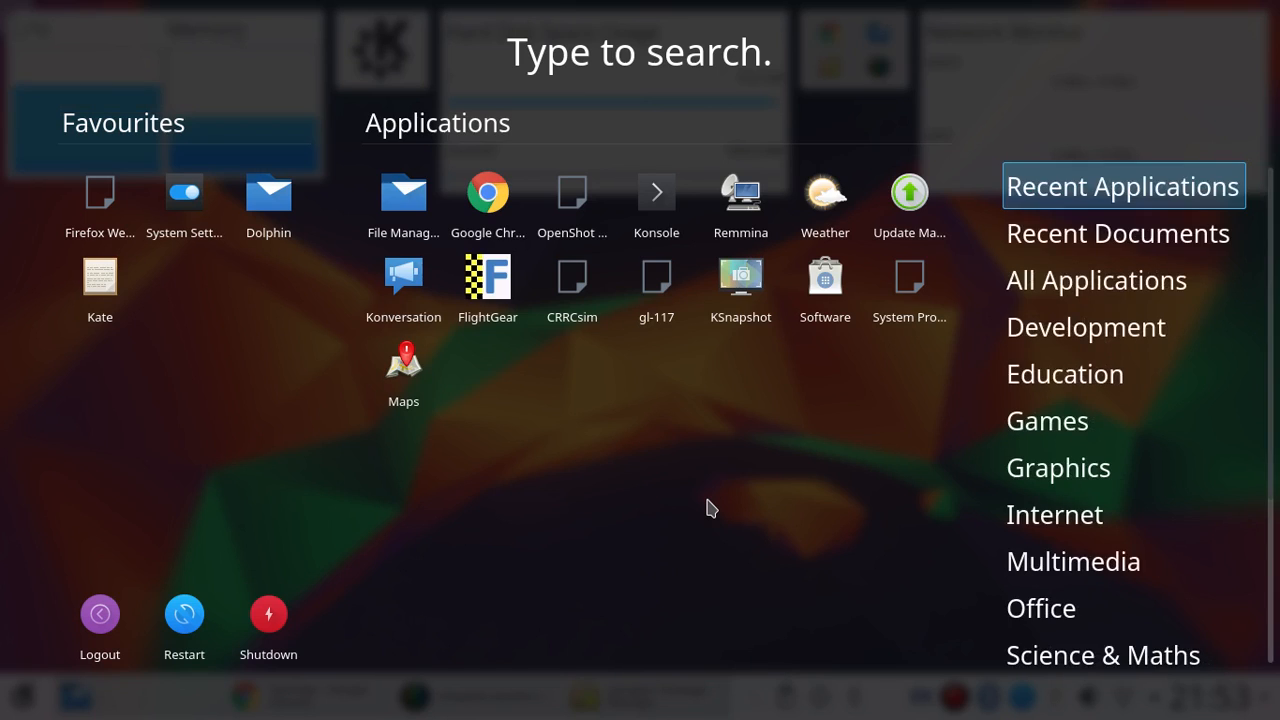
{"action": "type", "text": "synapti"}
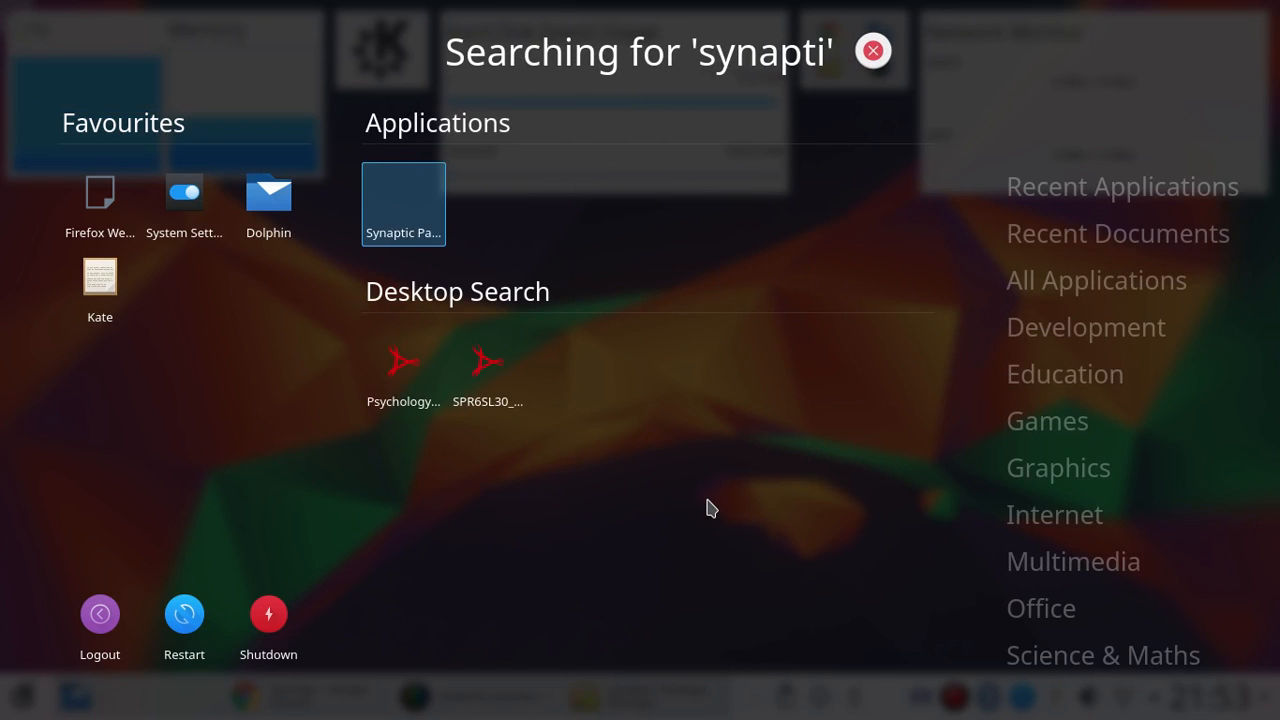
{"action": "type", "text": "c"}
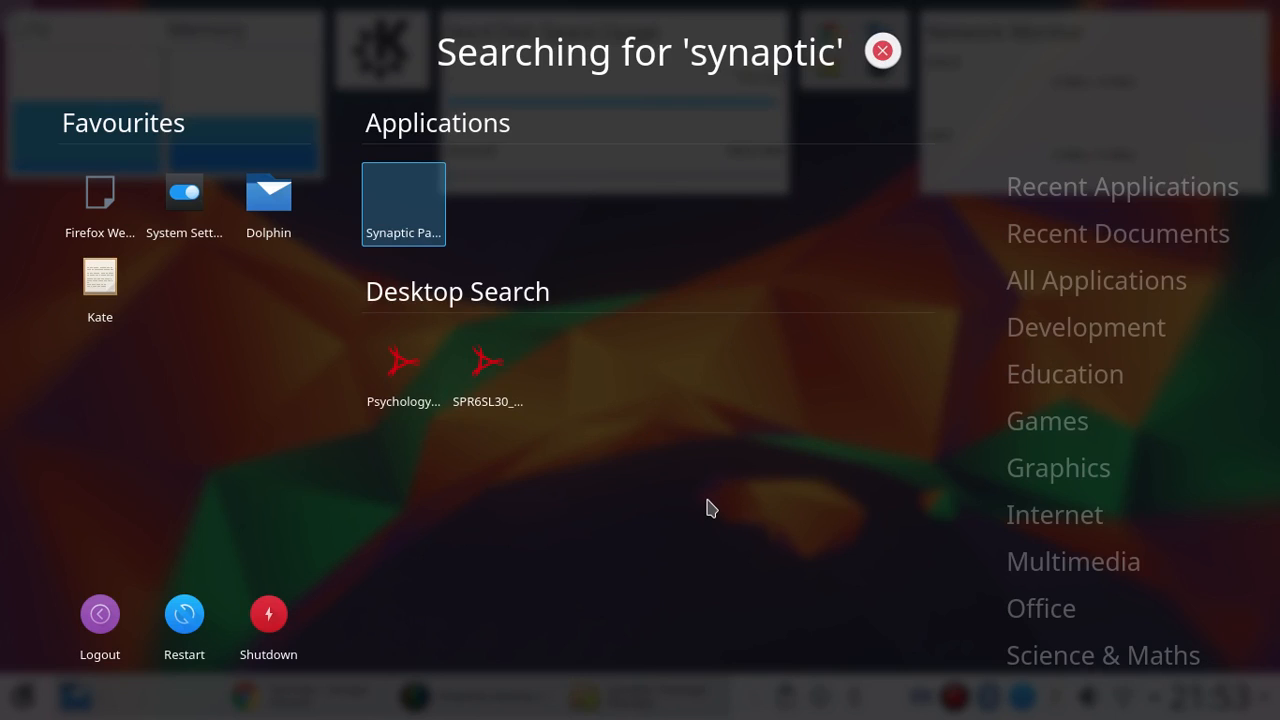
{"action": "left_click", "coordinate": [403, 204]}
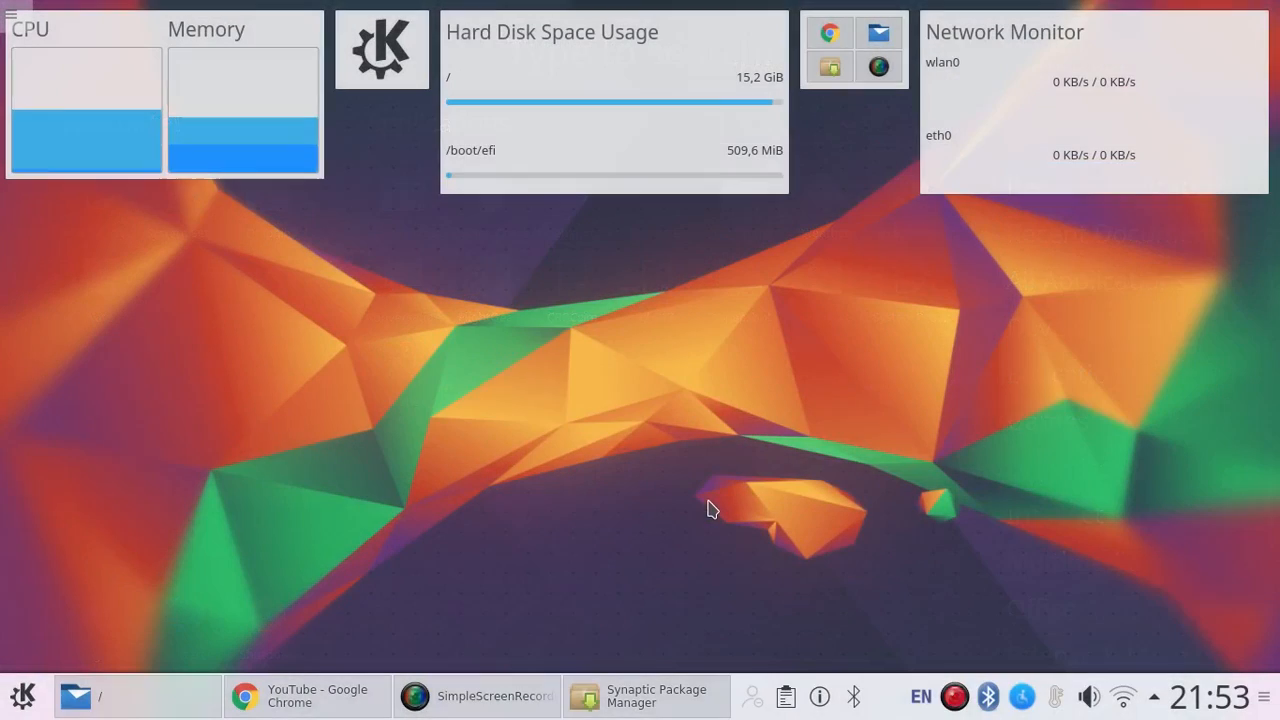
Step: Filter Synaptic's package list for 'psen', showing three psensor packages
{"action": "left_click", "coordinate": [646, 695]}
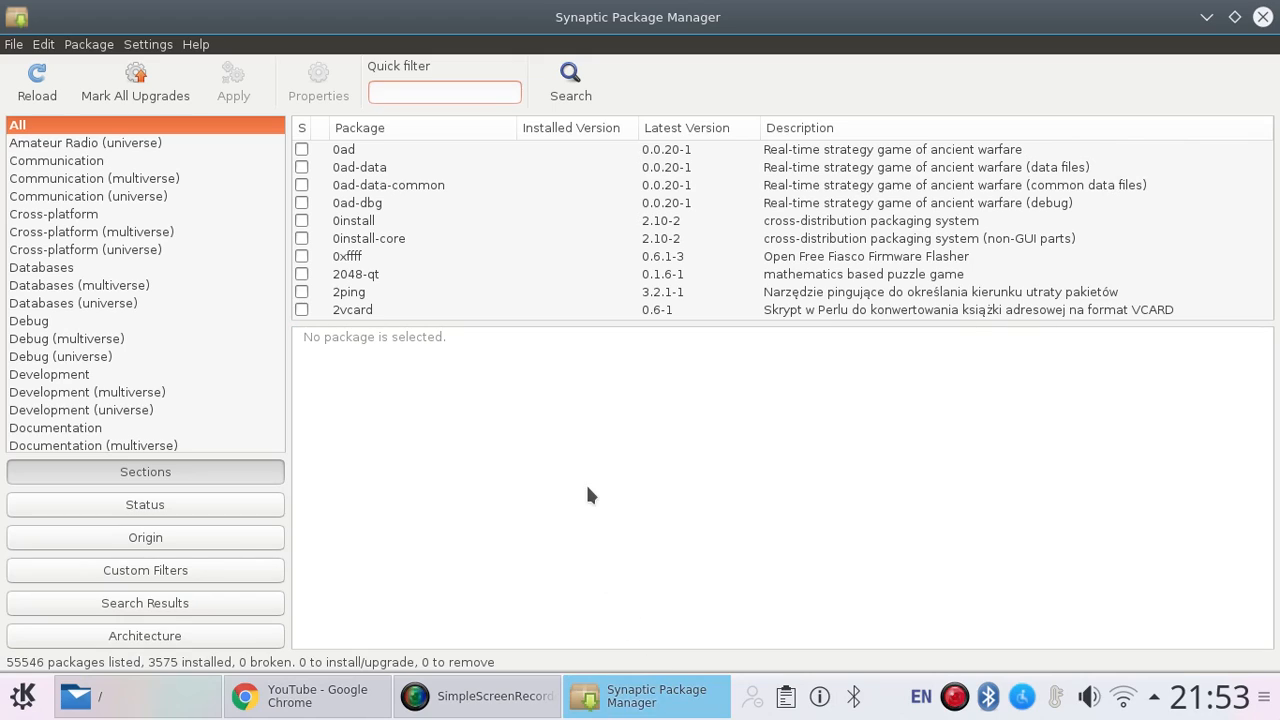
{"action": "left_click", "coordinate": [444, 92]}
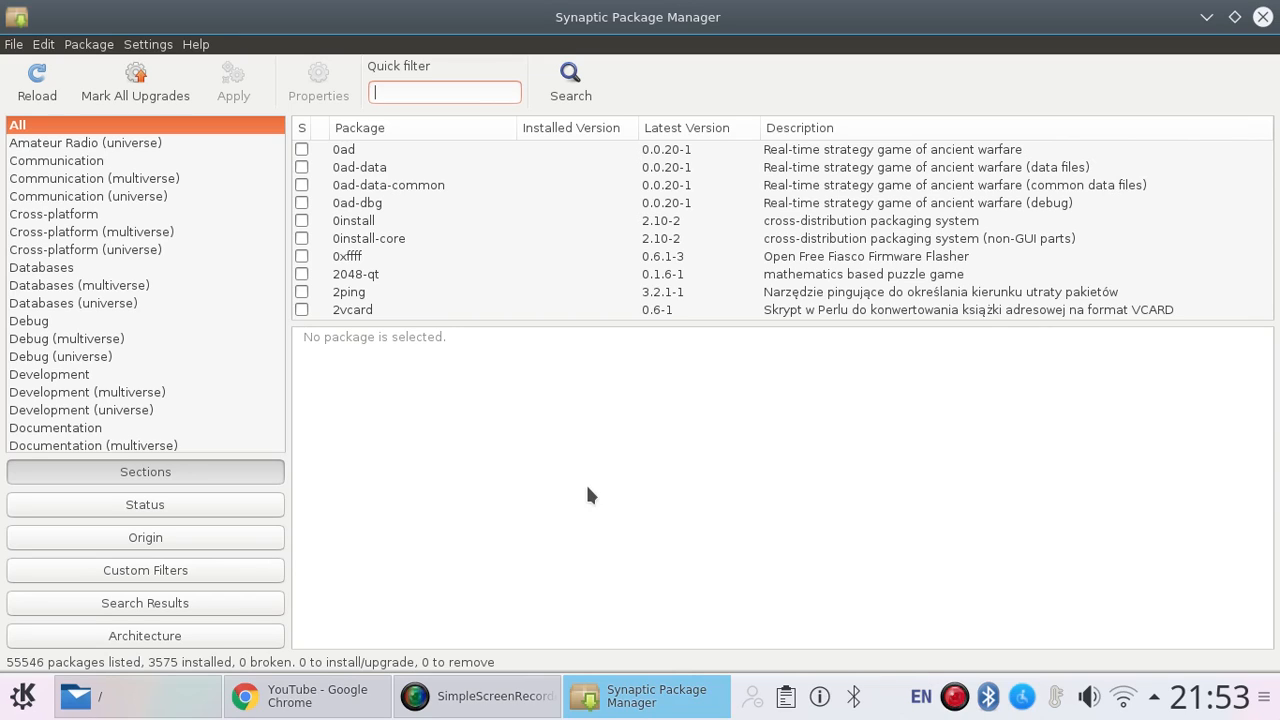
{"action": "type", "text": "psensor"}
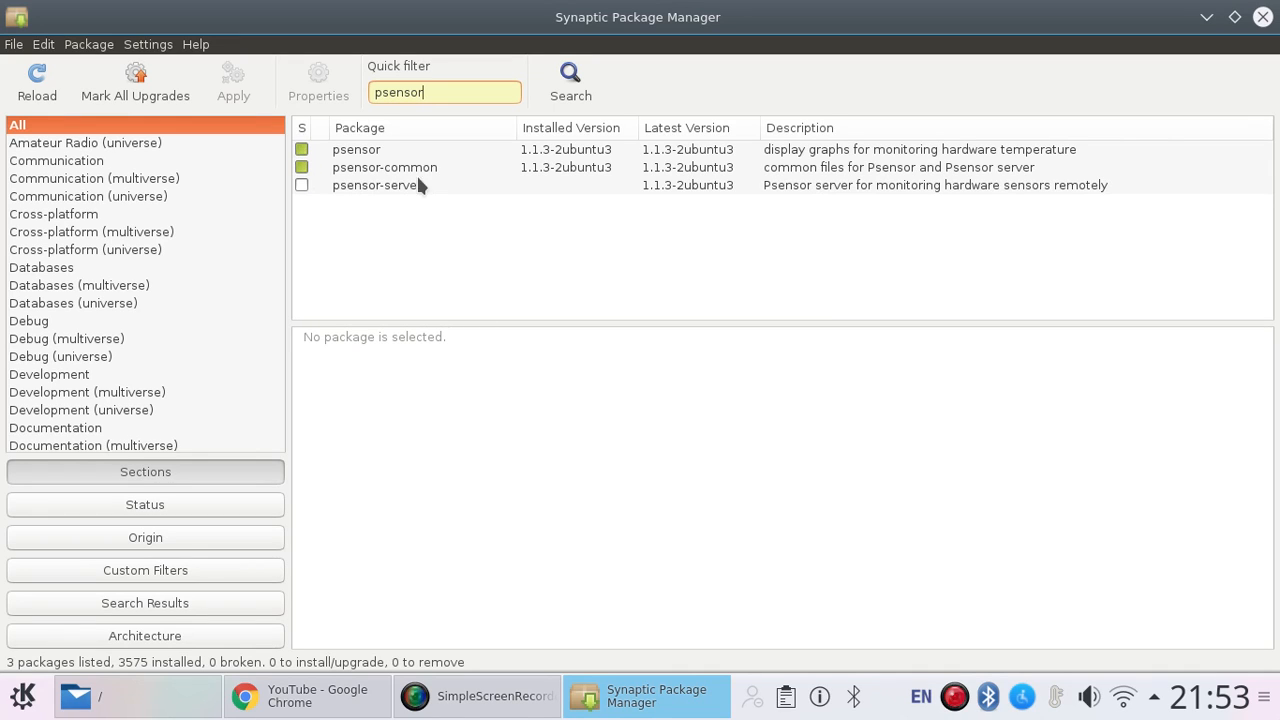
{"action": "key", "text": "BackSpace"}
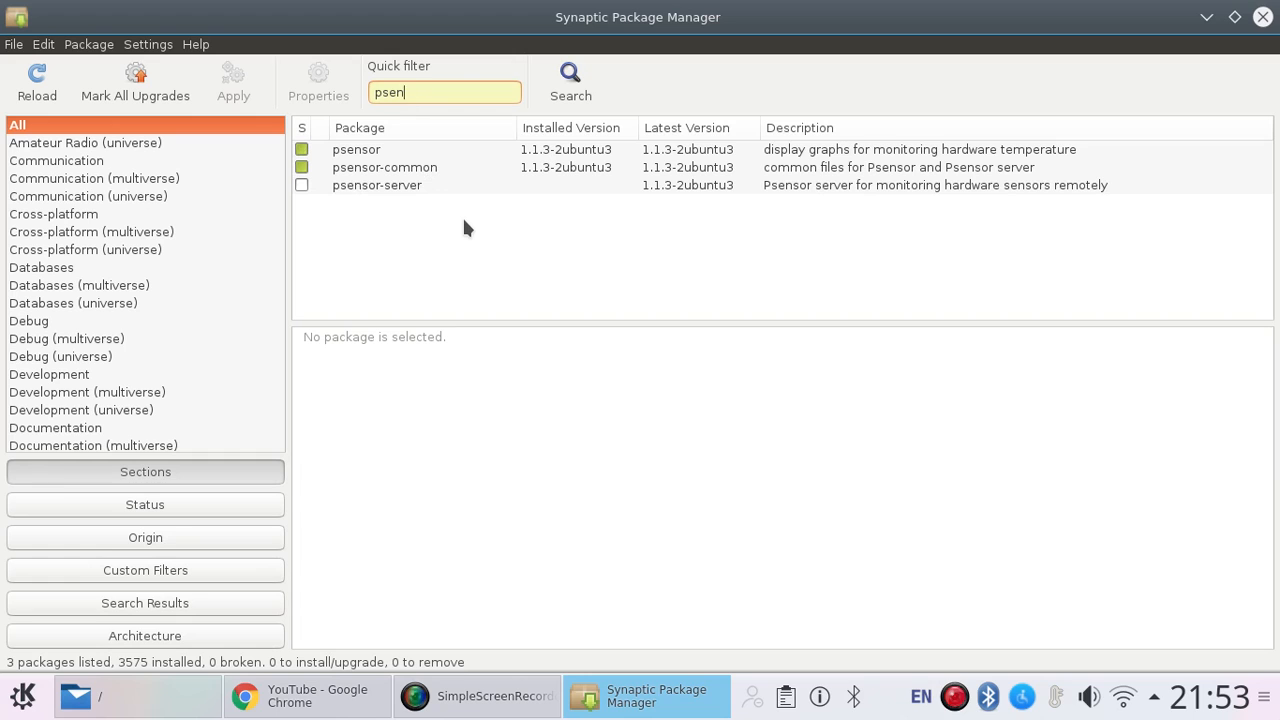
Step: Change the quick filter to 'temperature', listing 13 packages including hddtemp and lm-sensors
{"action": "type", "text": "temperature"}
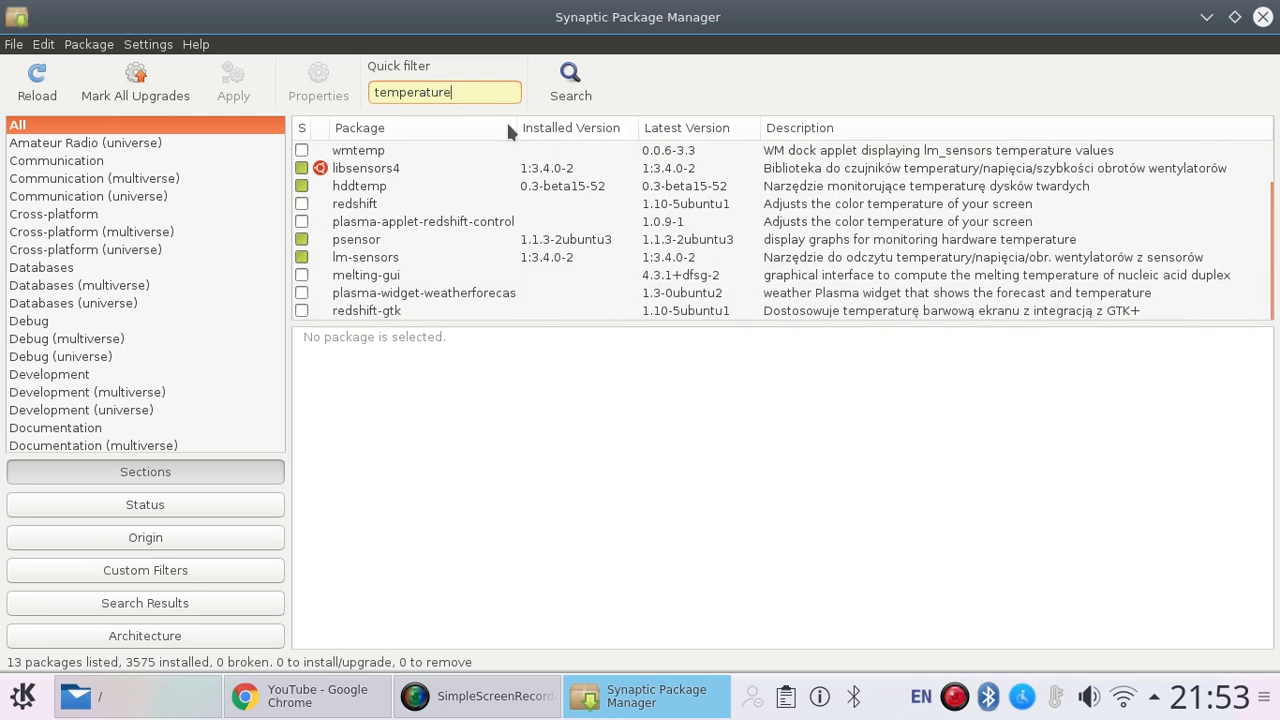
{"action": "mouse_move", "coordinate": [460, 92]}
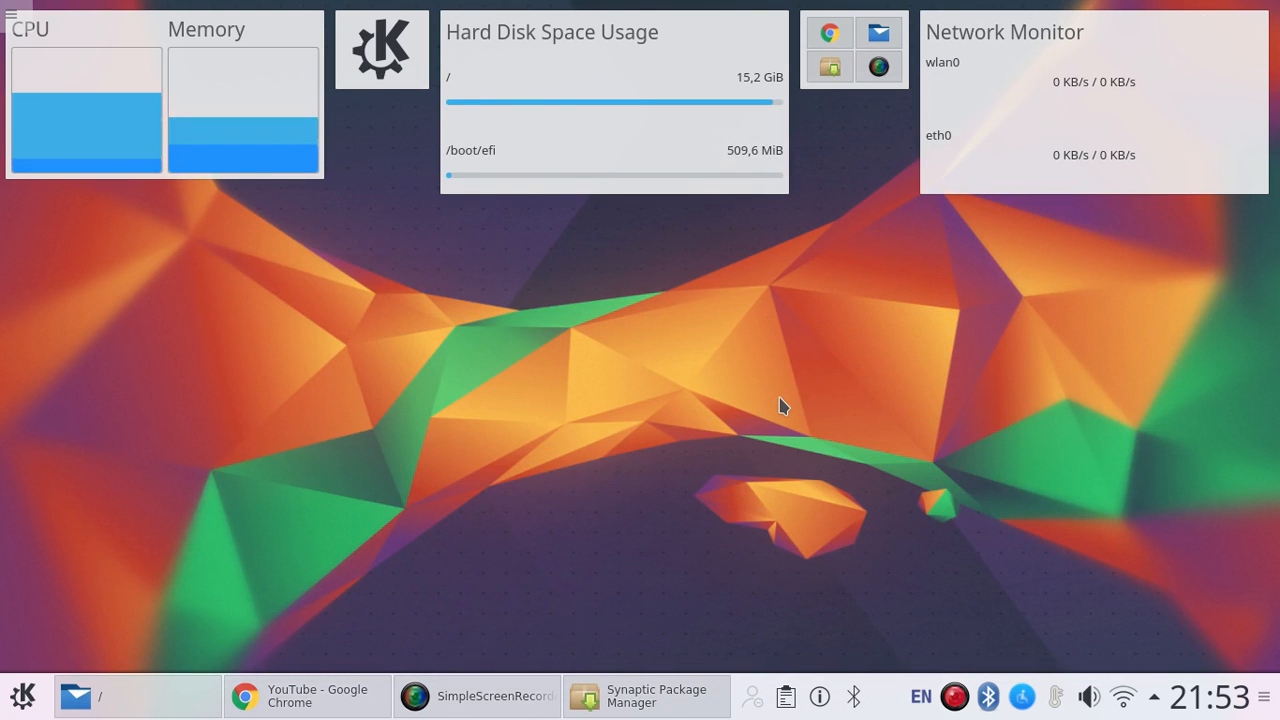
Step: Search the launcher for 'psensor' and launch Psensor's Temperature Monitor
{"action": "left_click", "coordinate": [22, 696]}
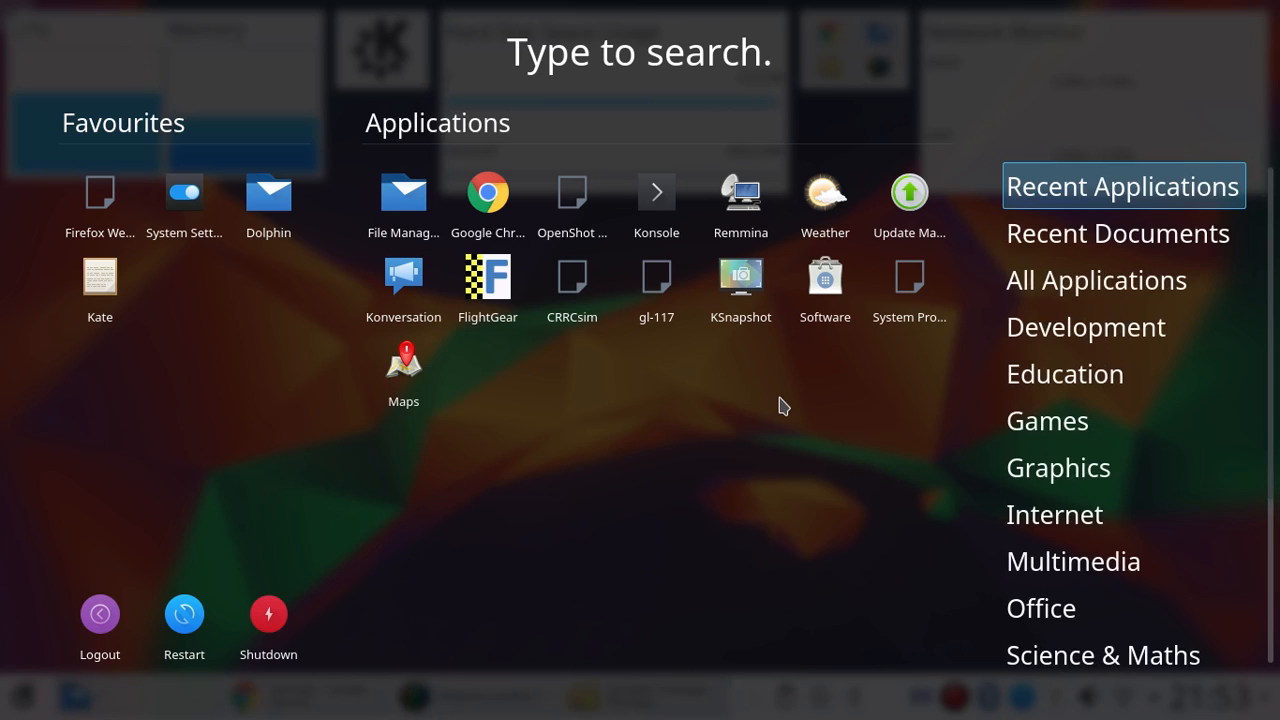
{"action": "type", "text": "sy"}
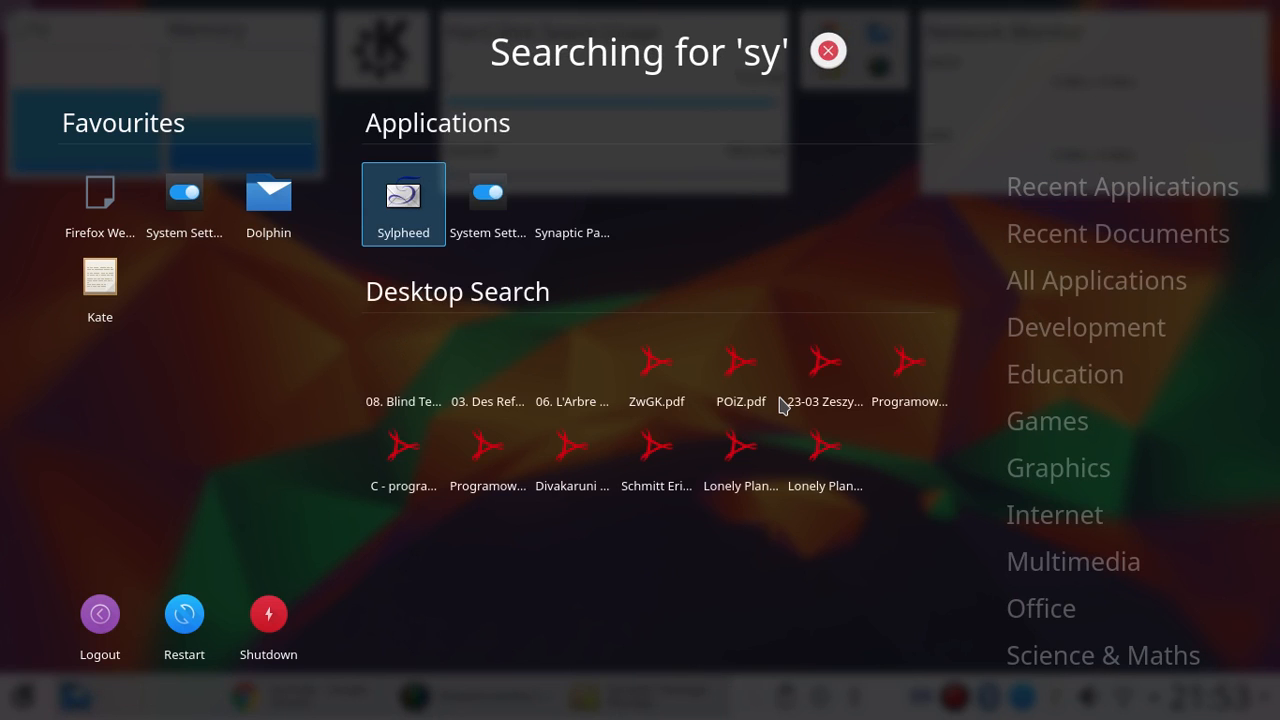
{"action": "left_click", "coordinate": [827, 50]}
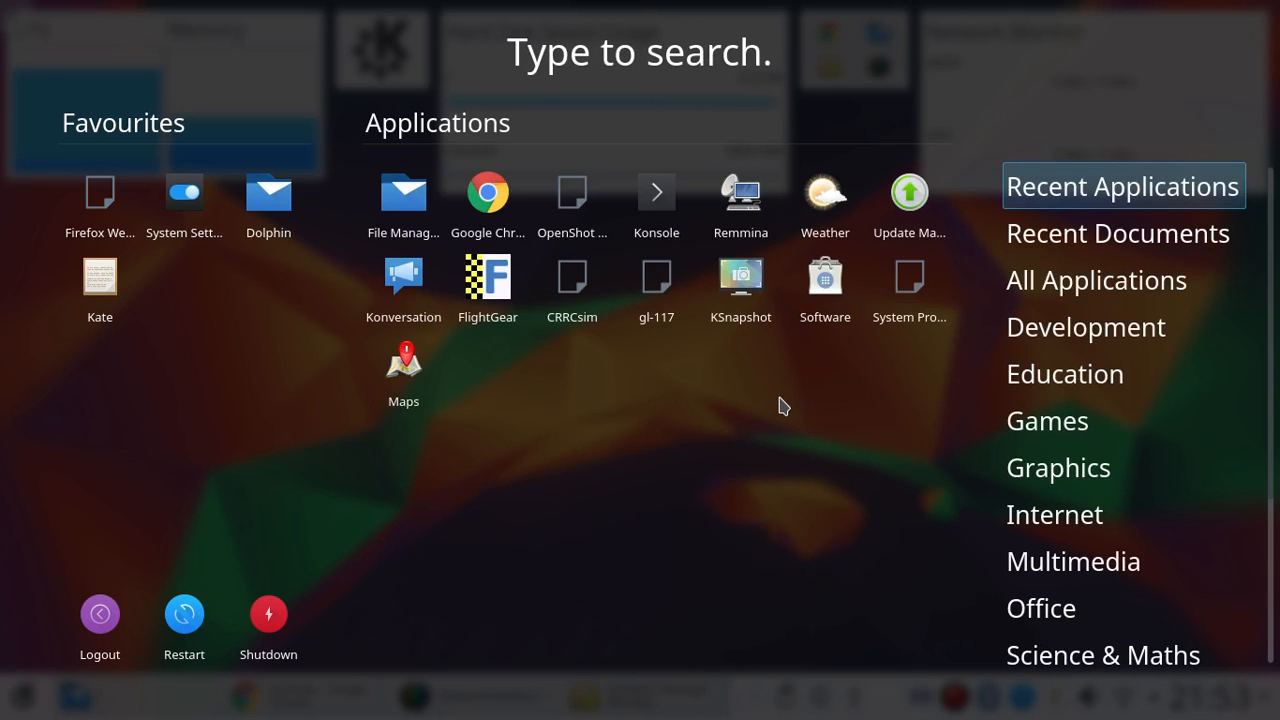
{"action": "type", "text": "psensor"}
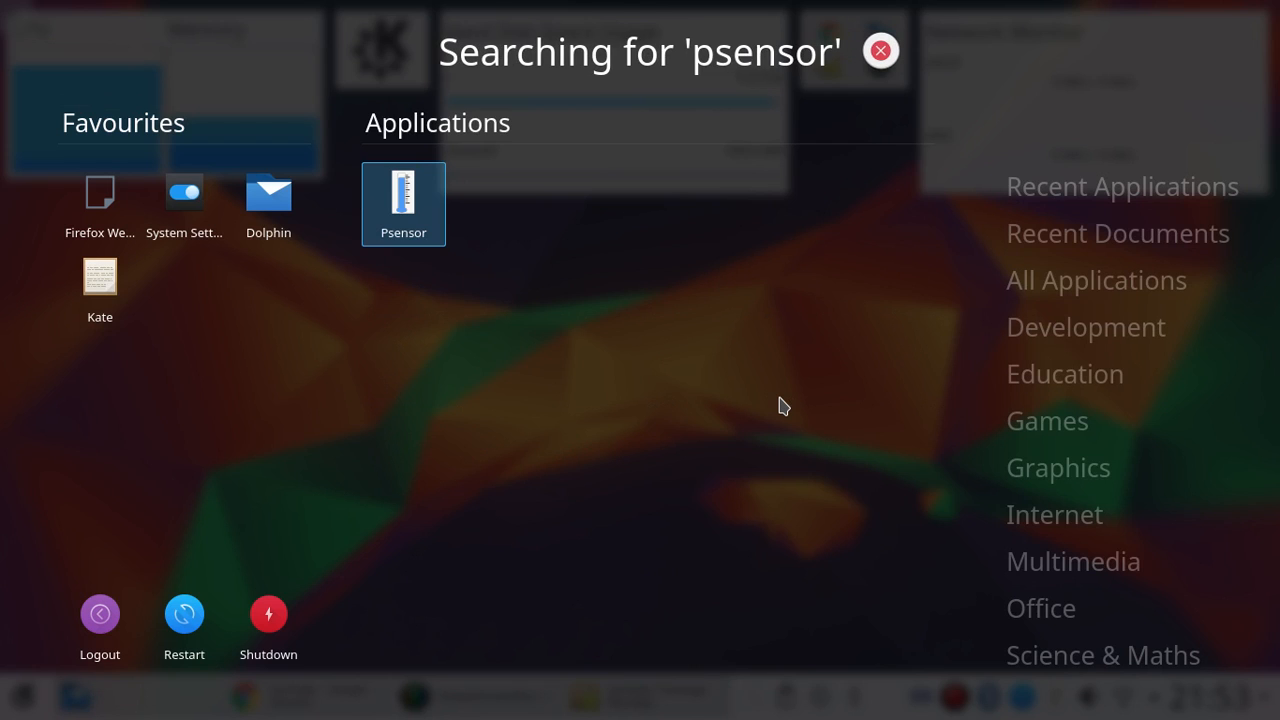
{"action": "mouse_move", "coordinate": [420, 224]}
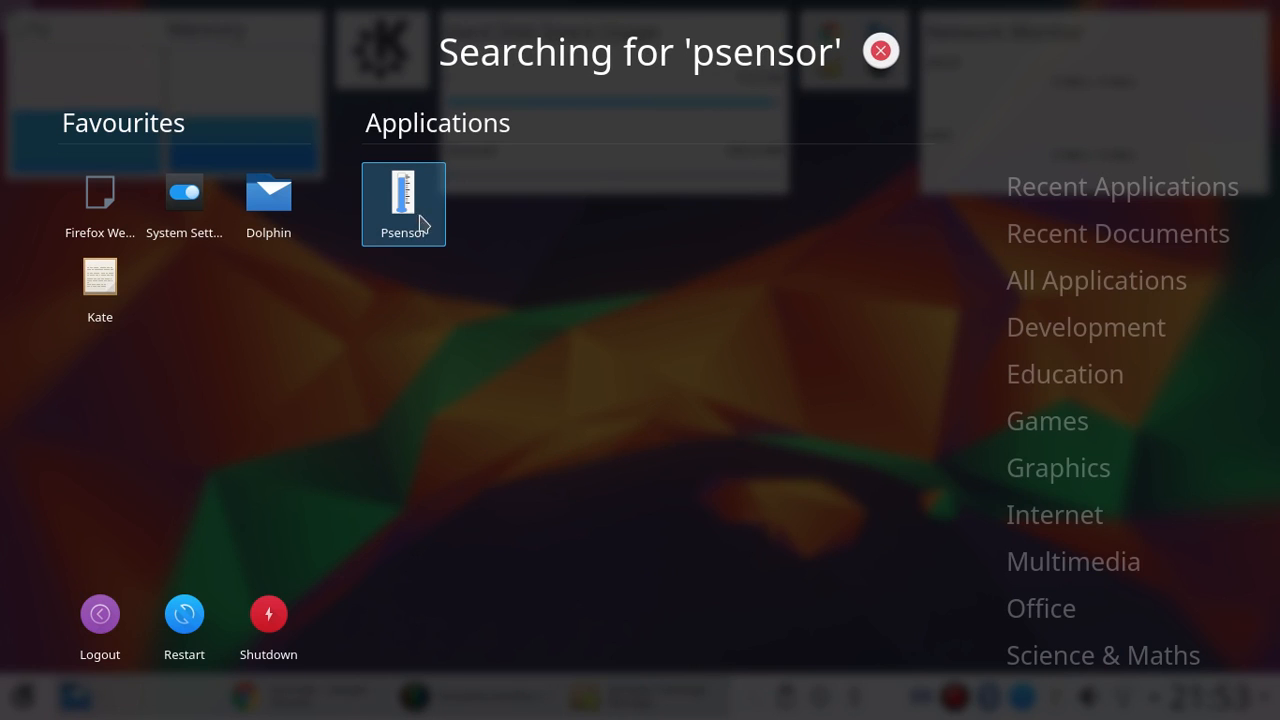
{"action": "mouse_move", "coordinate": [411, 213]}
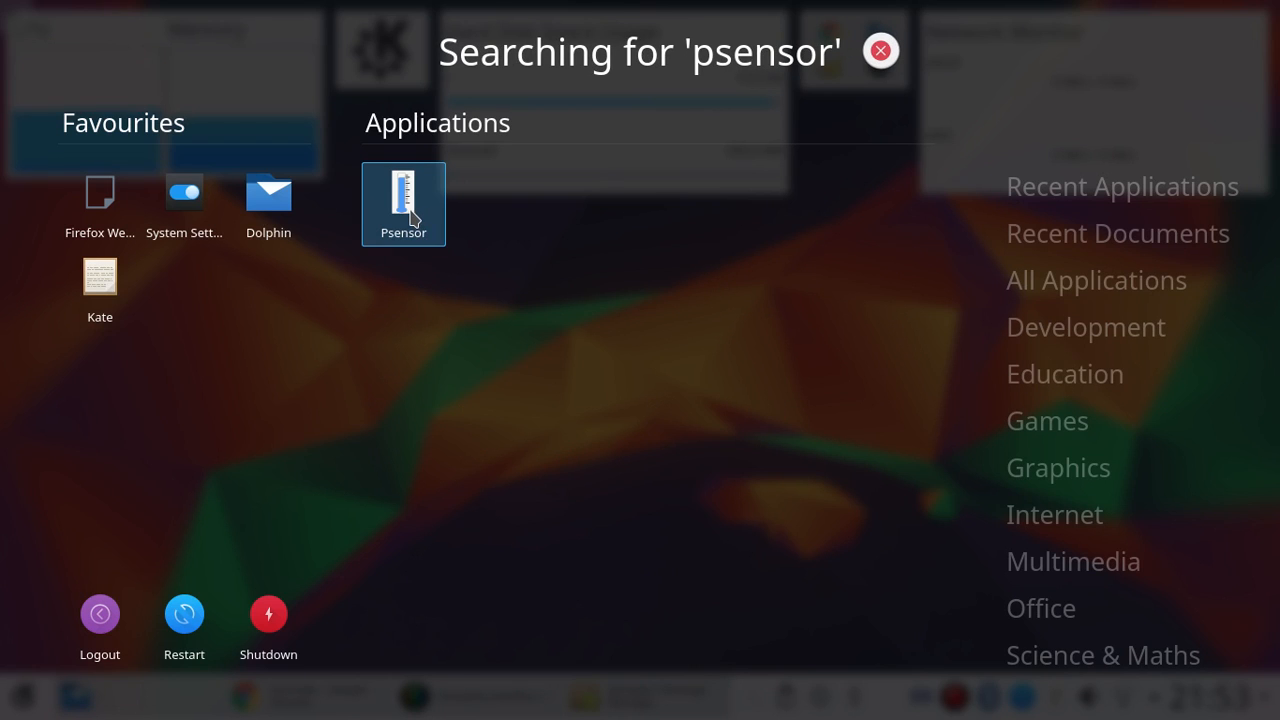
{"action": "left_click", "coordinate": [403, 203]}
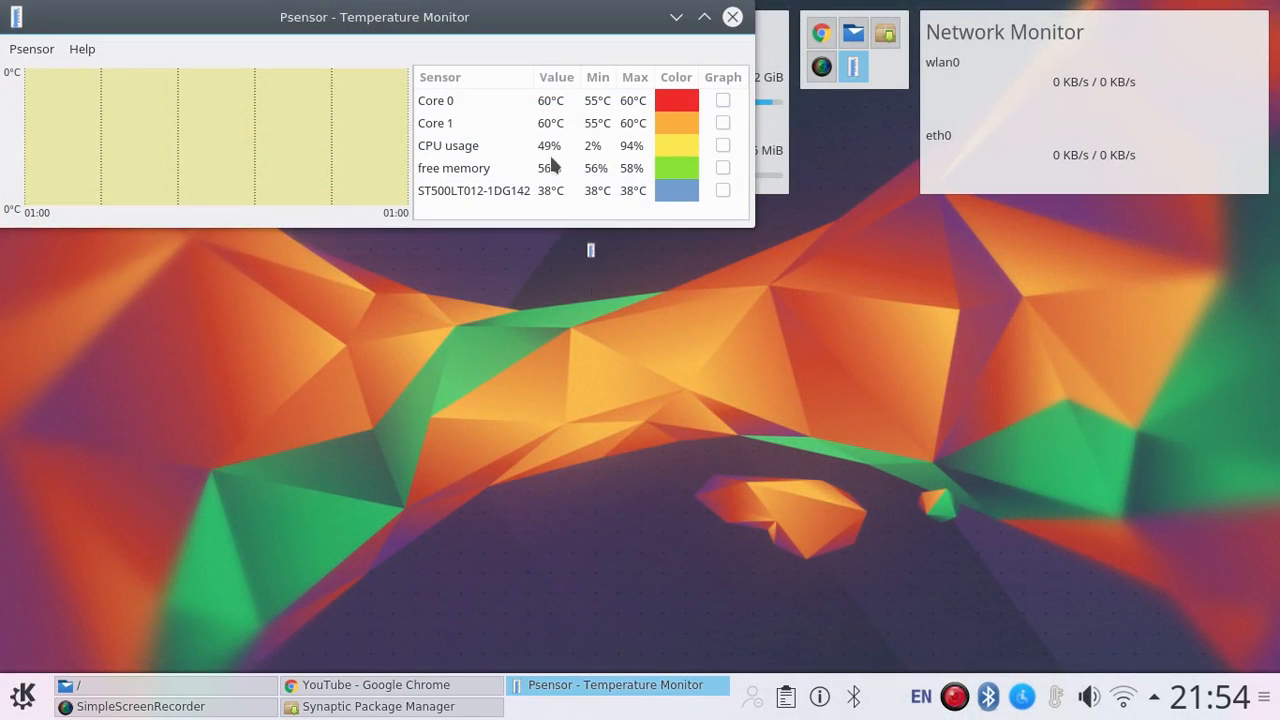
Step: Move the Psensor window to the desktop centre and graph Core 0 temperature
{"action": "left_click_drag", "start_coordinate": [375, 17], "coordinate": [612, 224]}
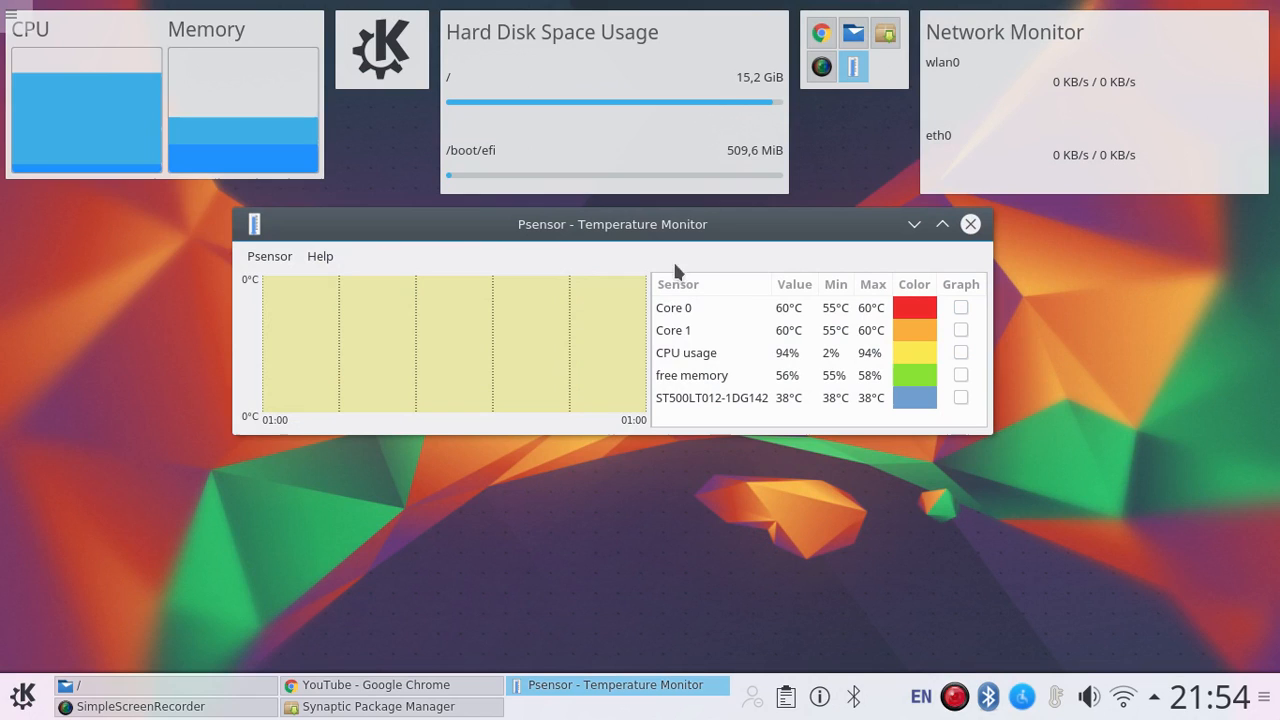
{"action": "mouse_move", "coordinate": [724, 244]}
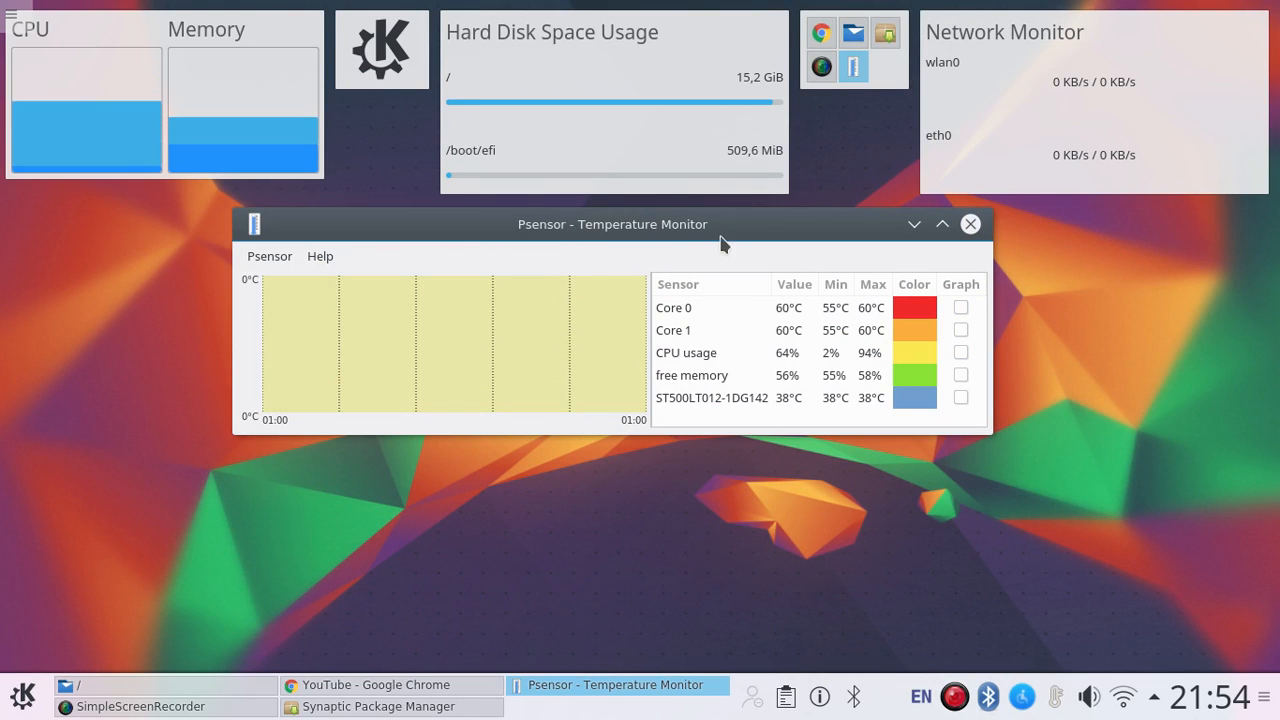
{"action": "mouse_move", "coordinate": [690, 318]}
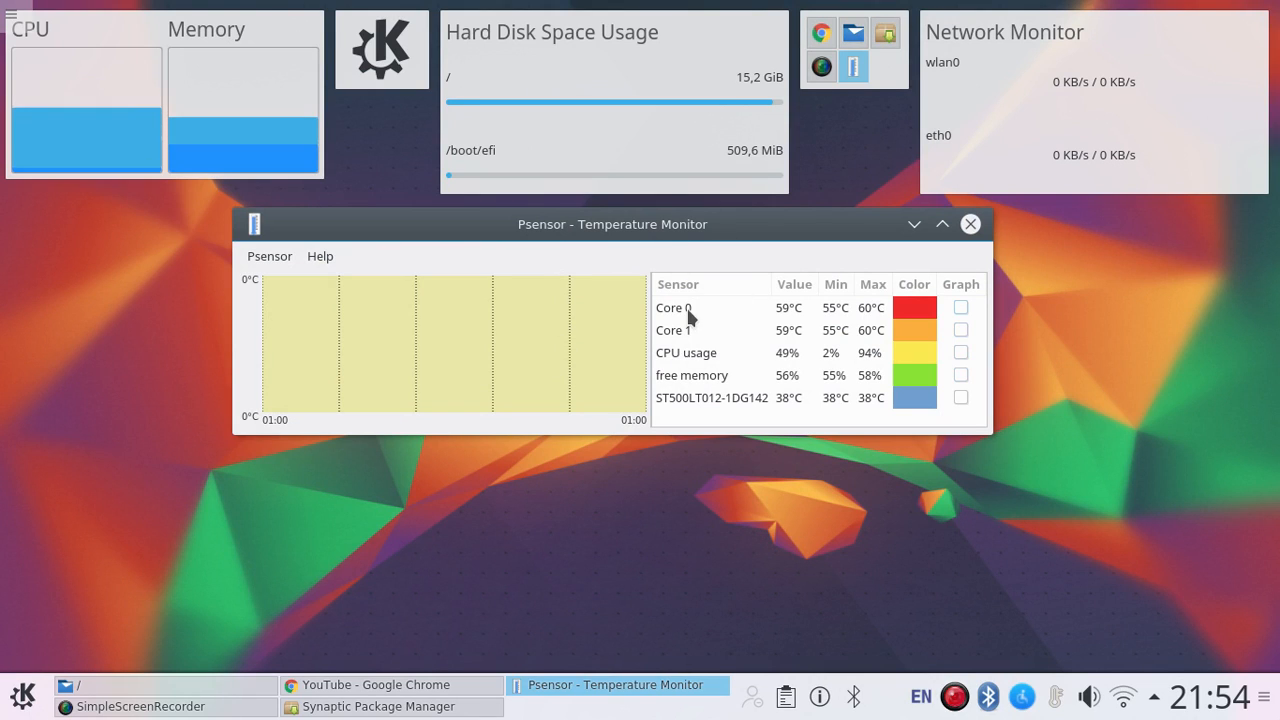
{"action": "mouse_move", "coordinate": [703, 367]}
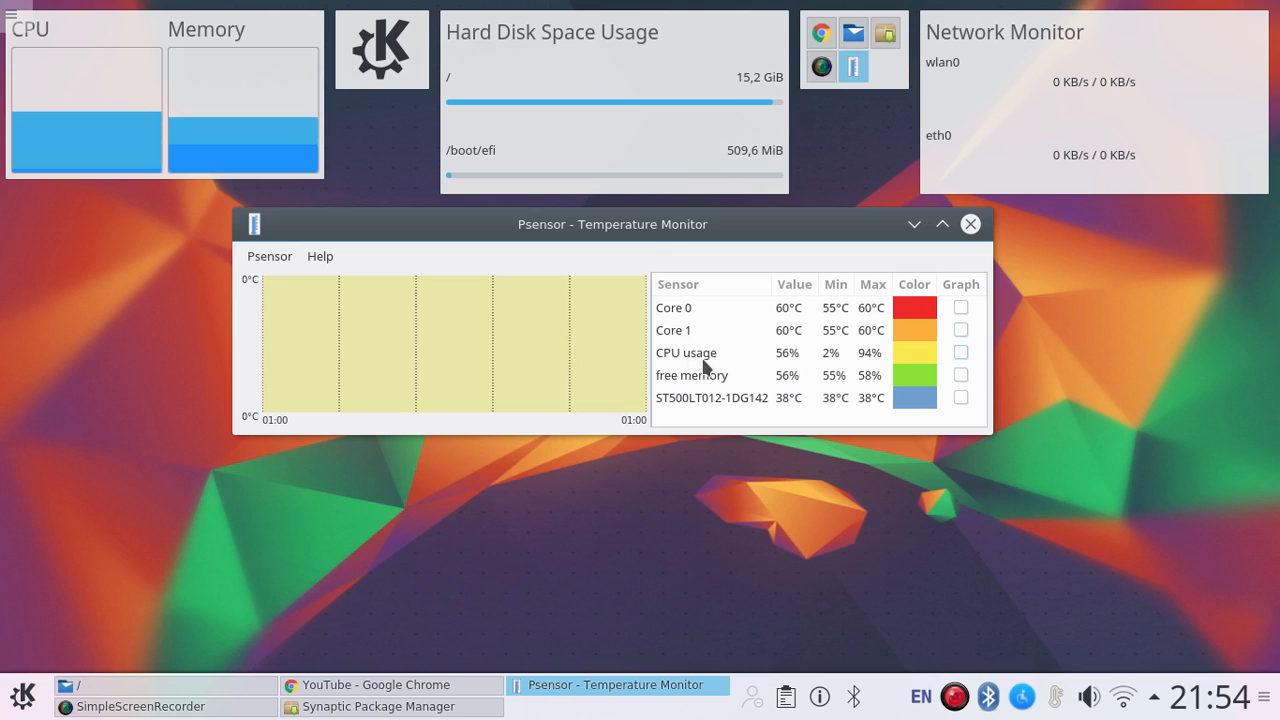
{"action": "mouse_move", "coordinate": [753, 411]}
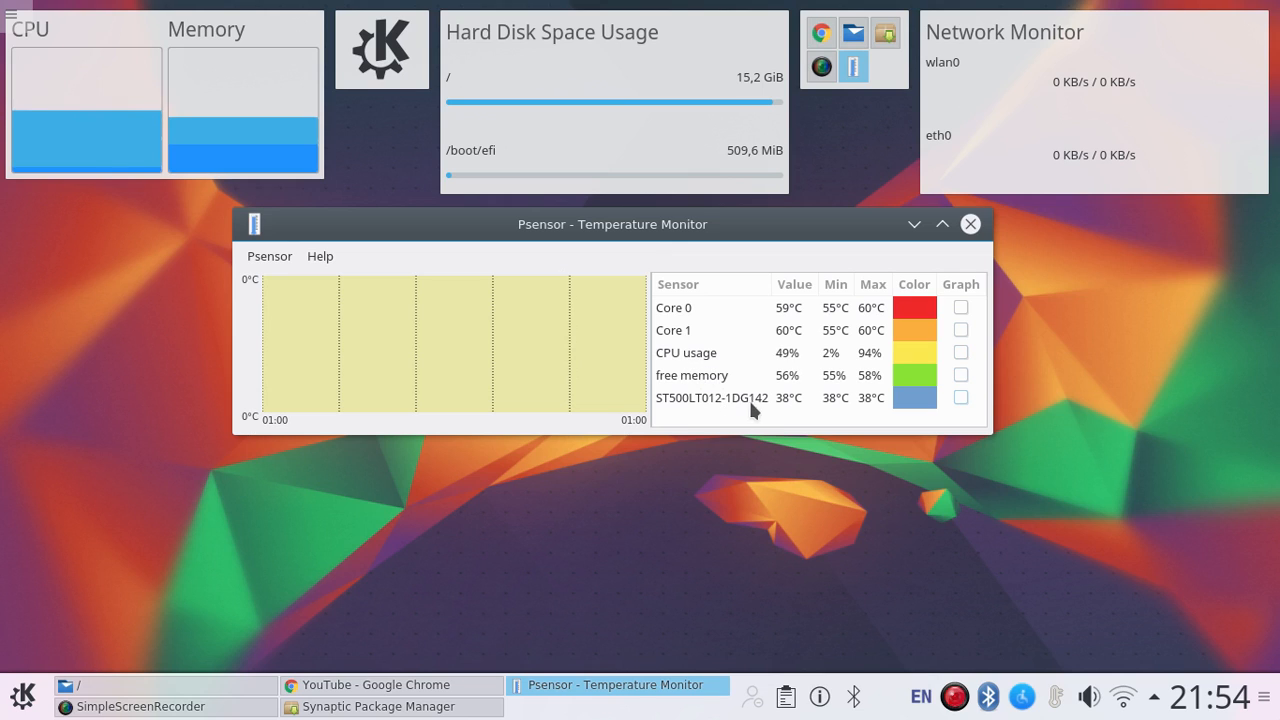
{"action": "right_click", "coordinate": [712, 398]}
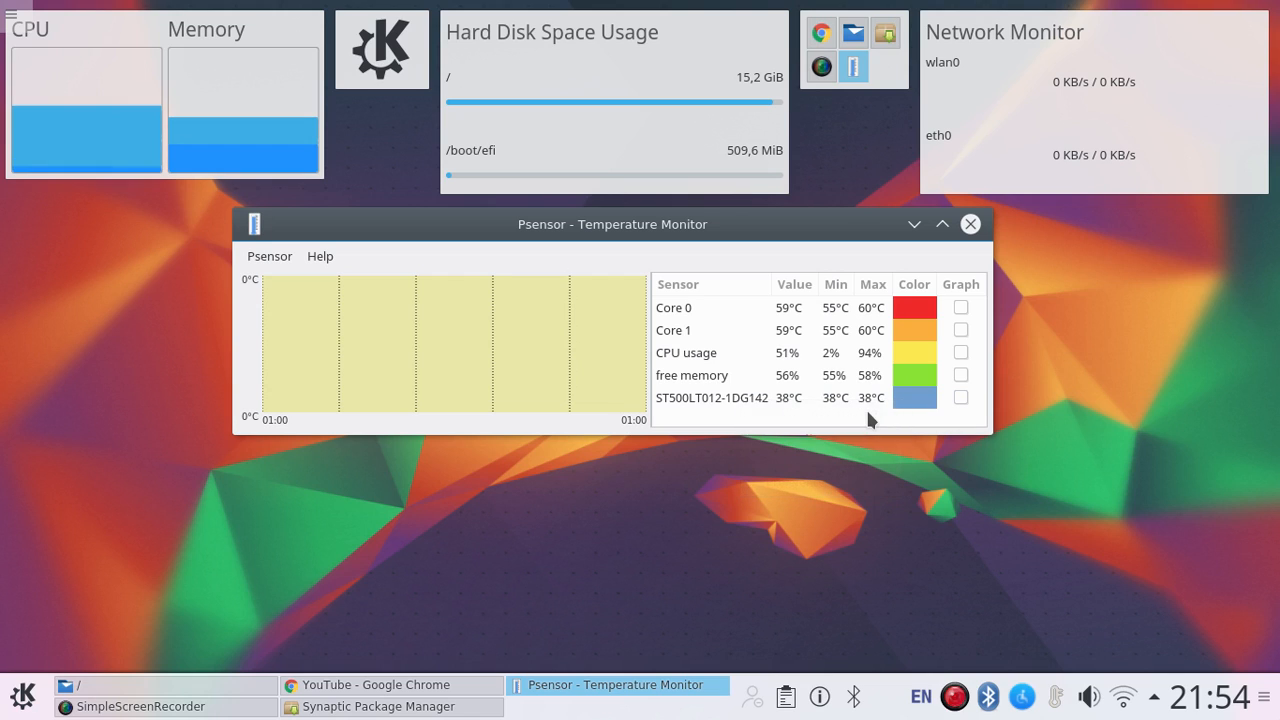
{"action": "left_click", "coordinate": [960, 307]}
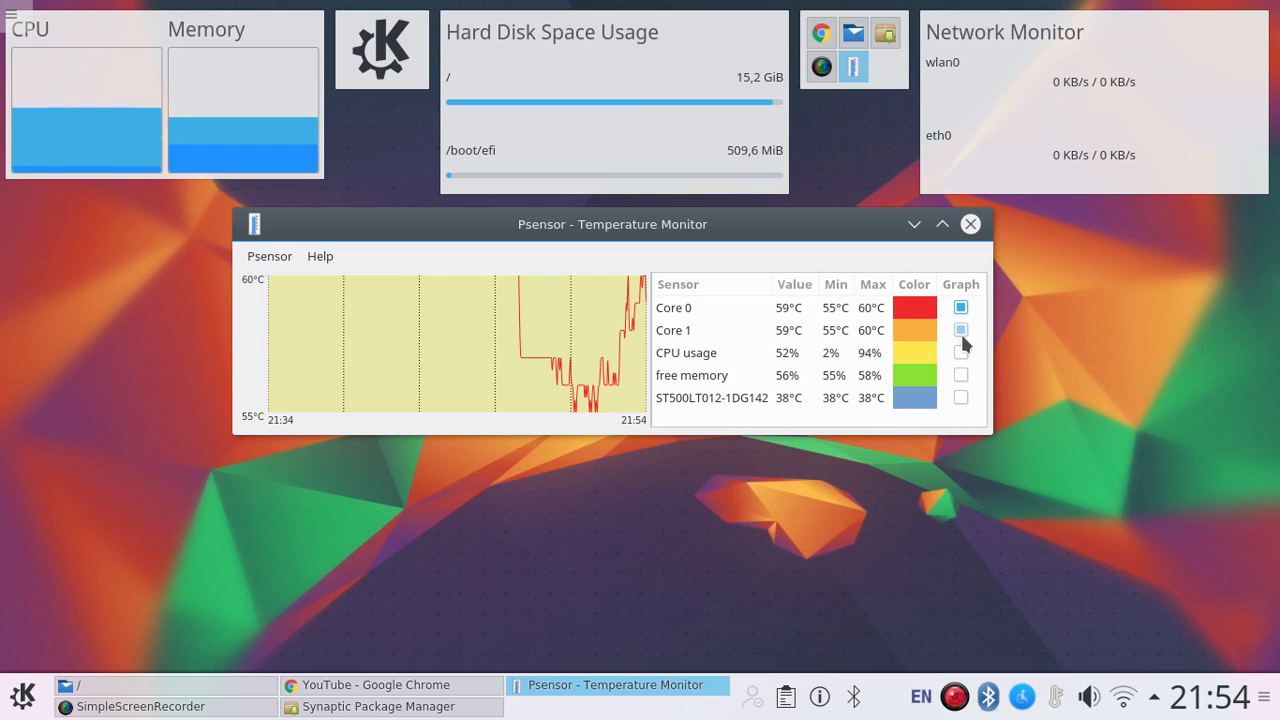
Step: Add CPU usage, free memory and the disk sensor to the graph
{"action": "left_click", "coordinate": [960, 352]}
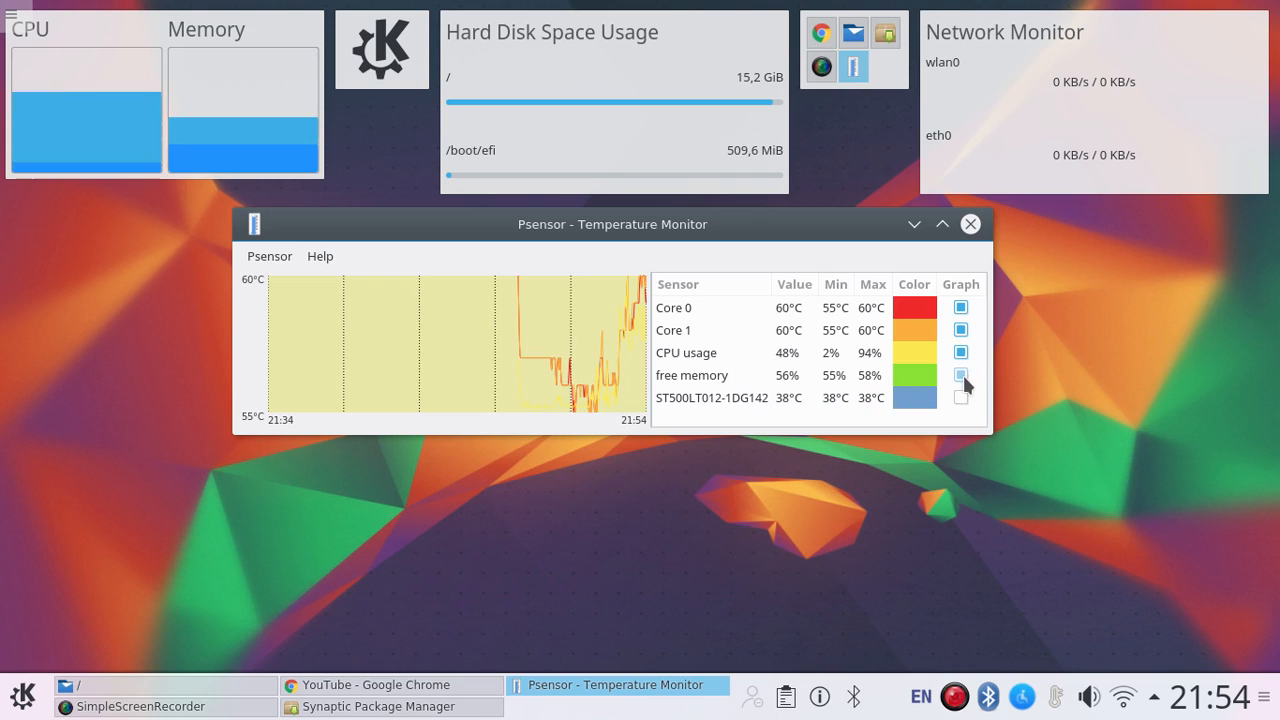
{"action": "left_click", "coordinate": [960, 375]}
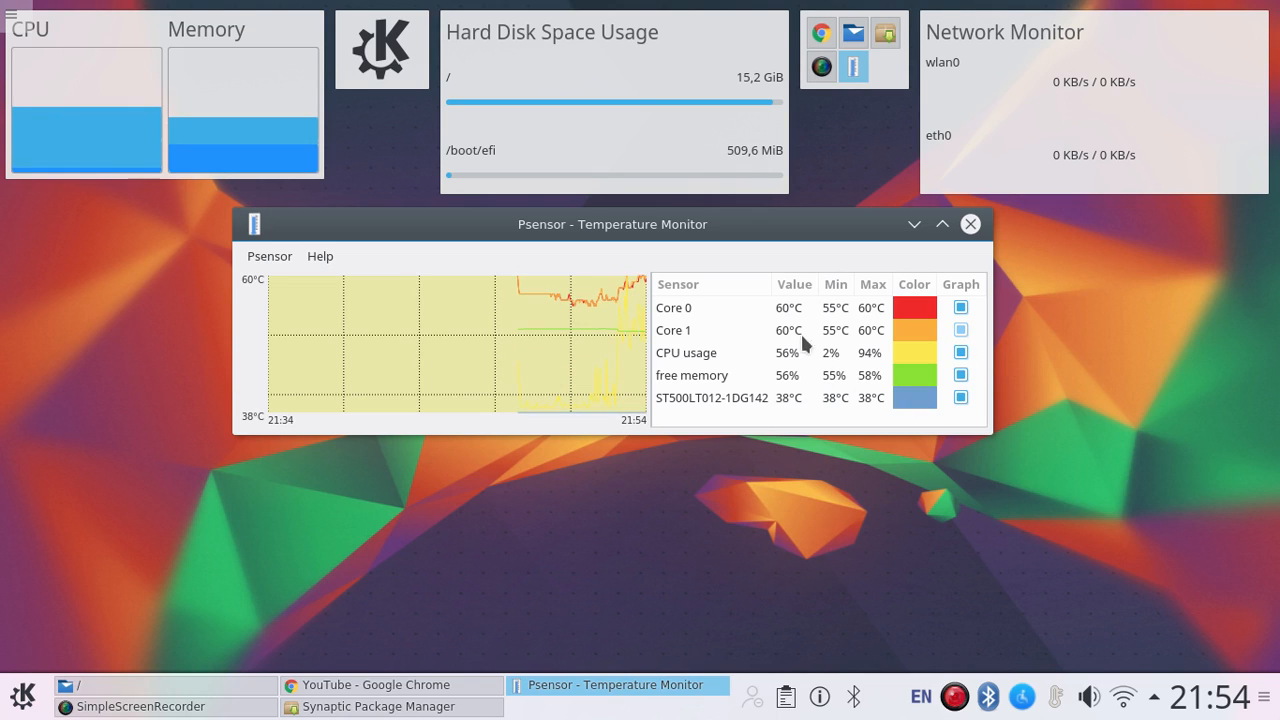
{"action": "mouse_move", "coordinate": [593, 373]}
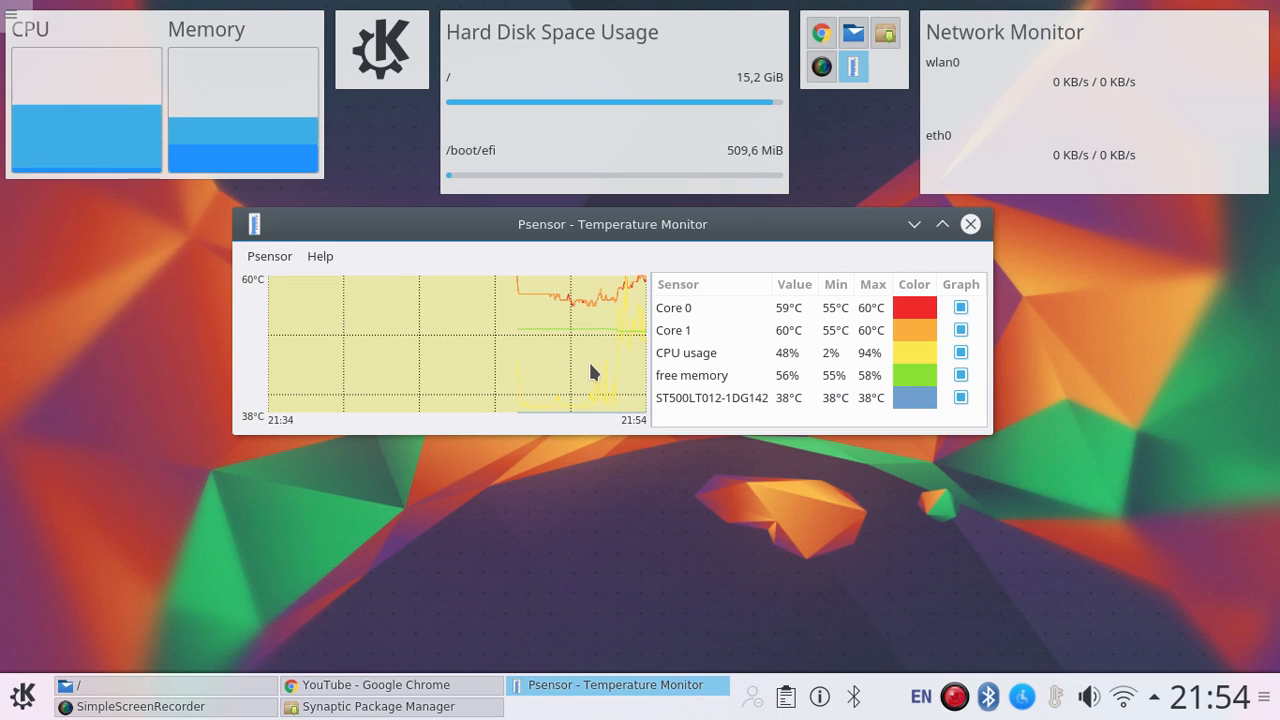